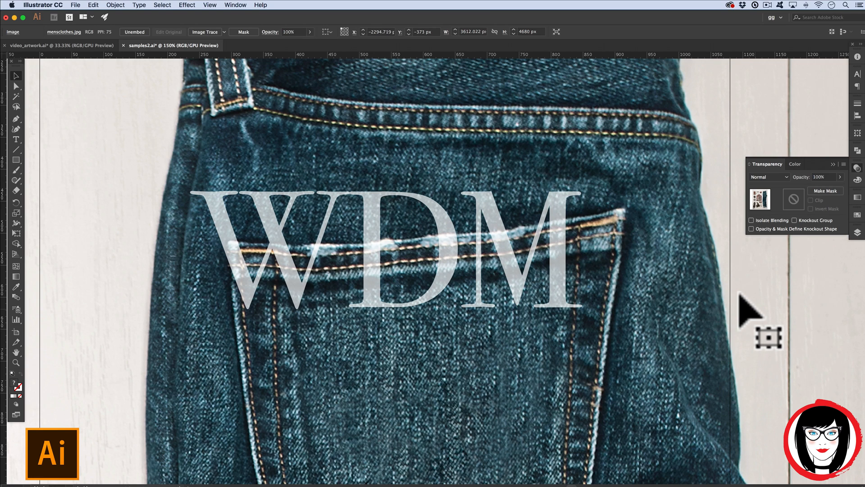
pyautogui.moveTo(710, 301)
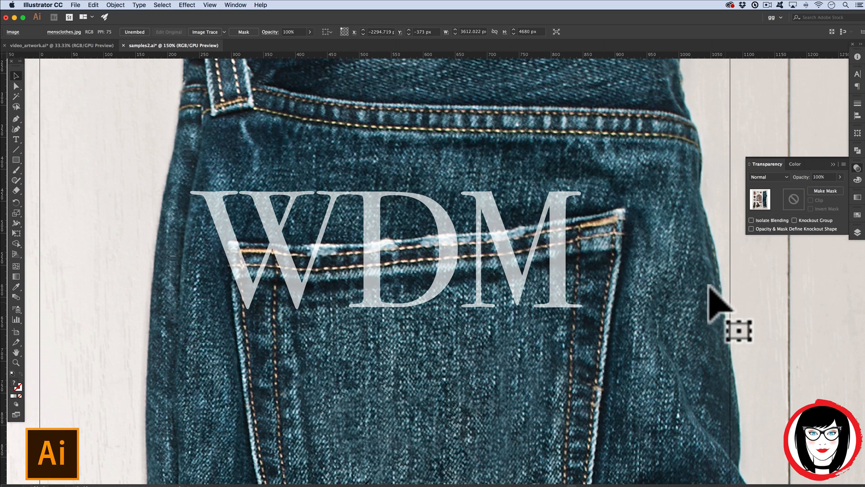
pyautogui.moveTo(740, 311)
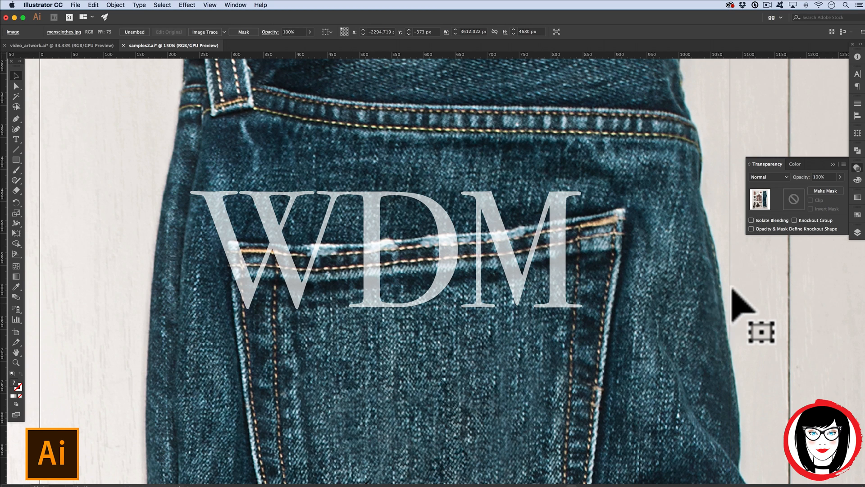
pyautogui.moveTo(672, 291)
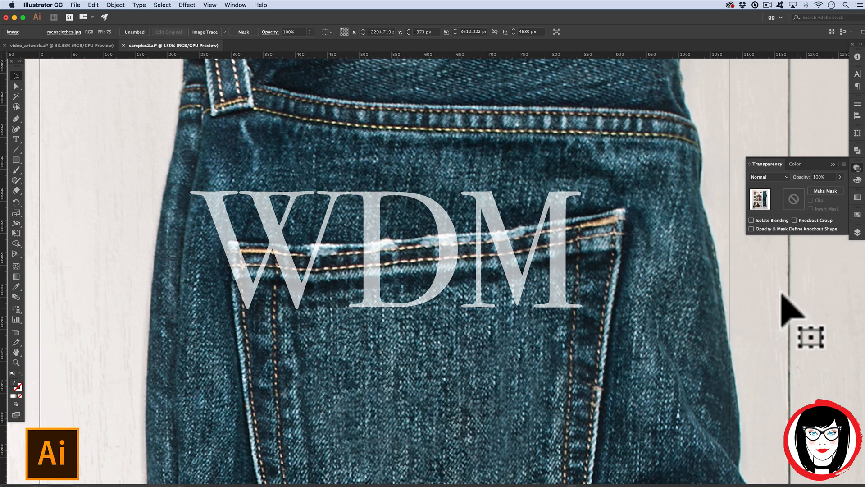
# Check the WDM text, zoom in on the letters and back out, then select the clothing photo.
pyautogui.click(386, 248)
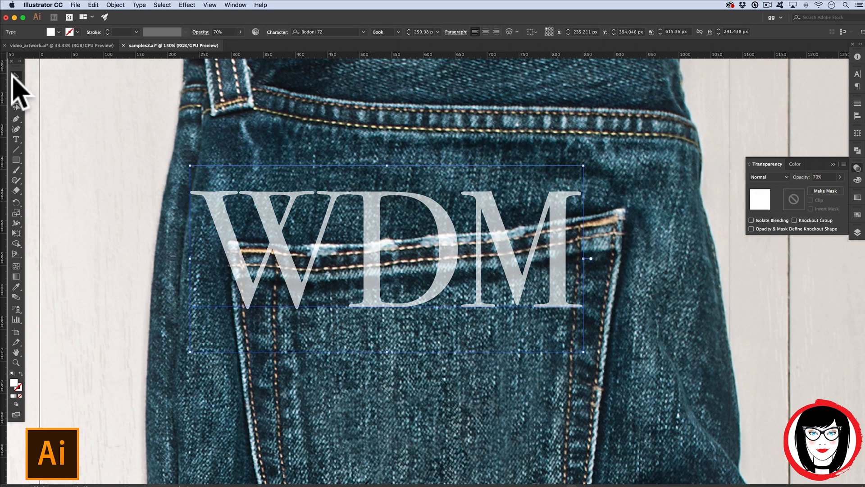
pyautogui.moveTo(15, 61)
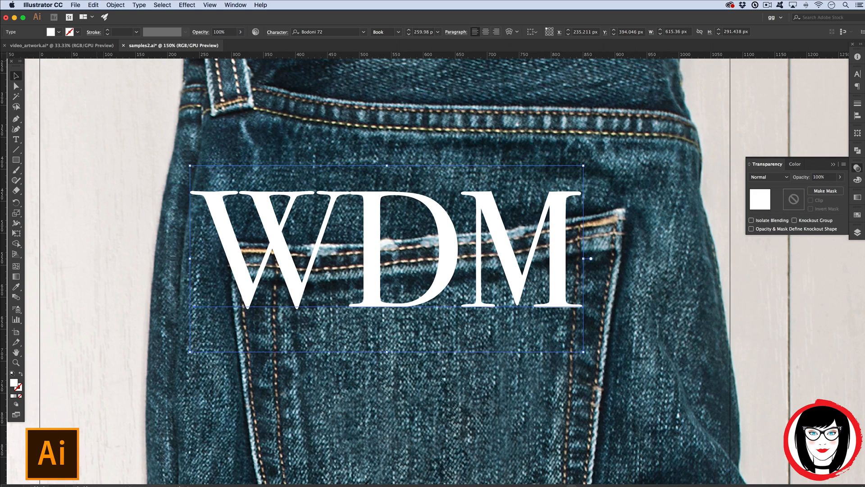
pyautogui.moveTo(229, 32)
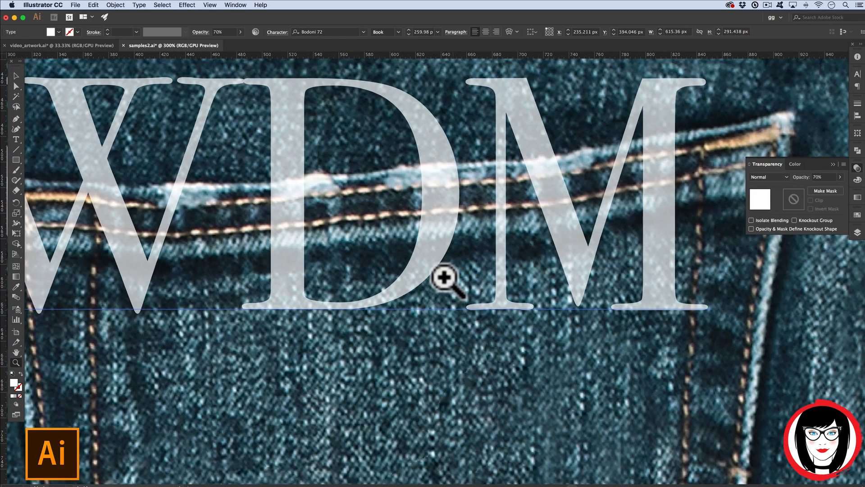
pyautogui.click(441, 284)
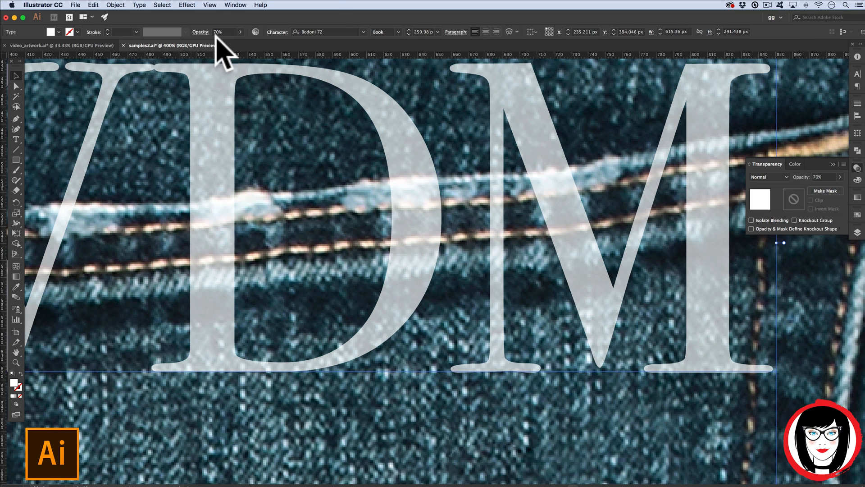
pyautogui.moveTo(765, 178)
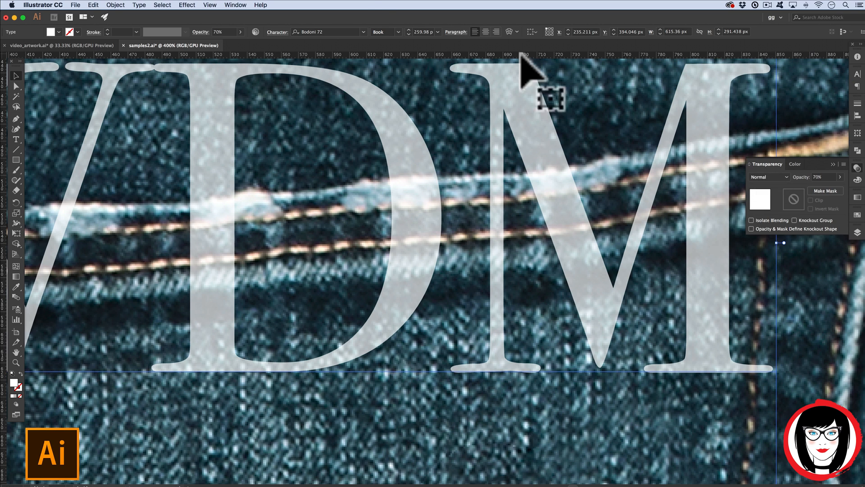
pyautogui.click(242, 5)
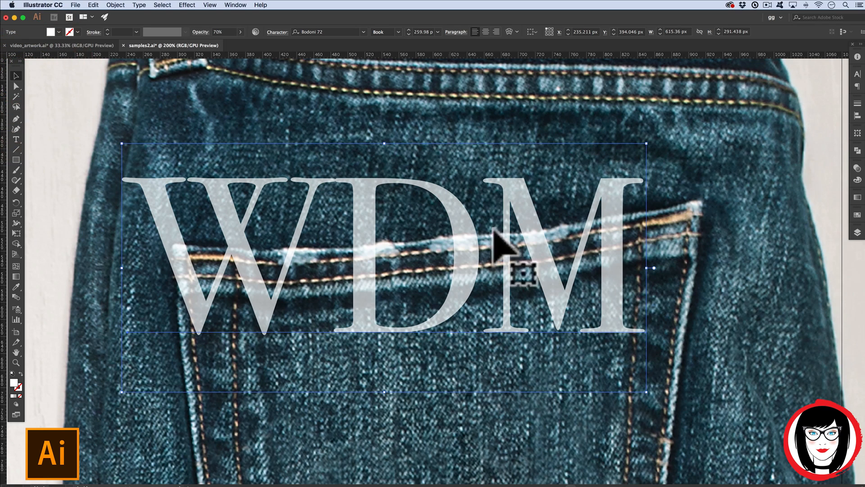
pyautogui.moveTo(858, 158)
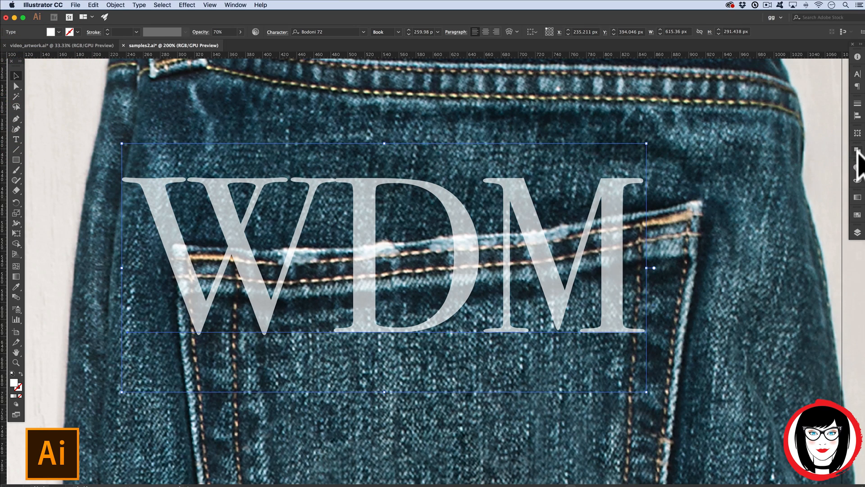
pyautogui.click(856, 150)
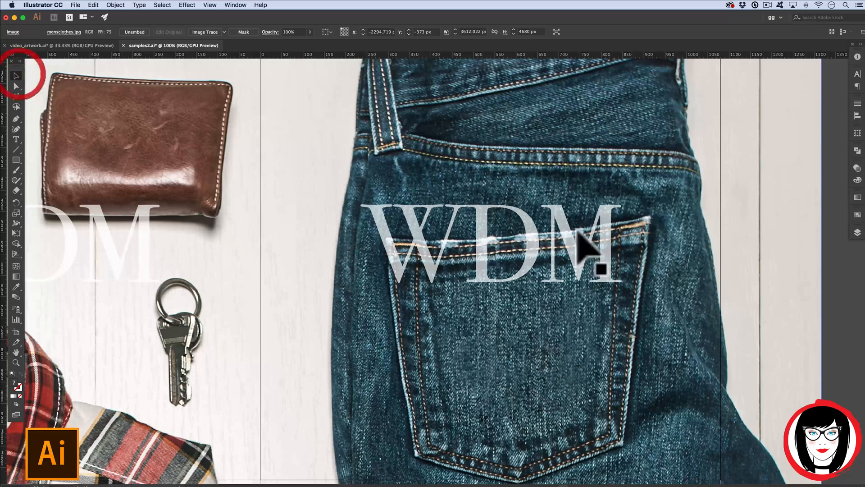
# Scroll down toward the smoothies artboard.
pyautogui.scroll(-3)
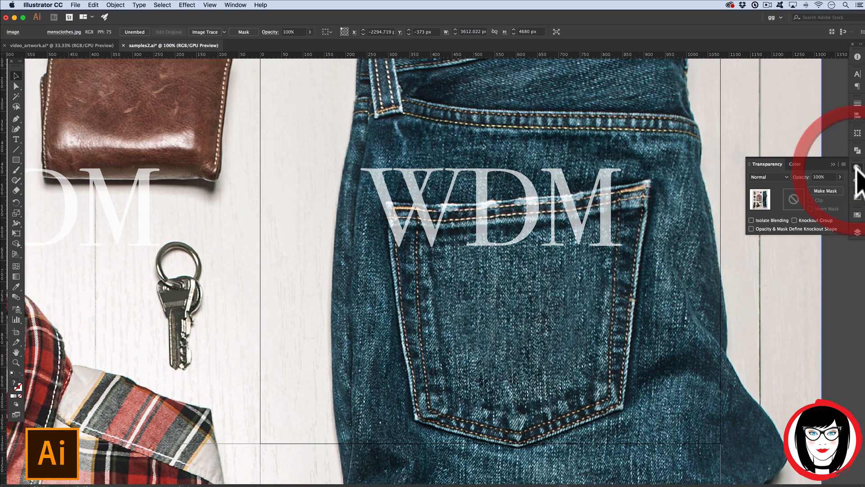
pyautogui.moveTo(779, 187)
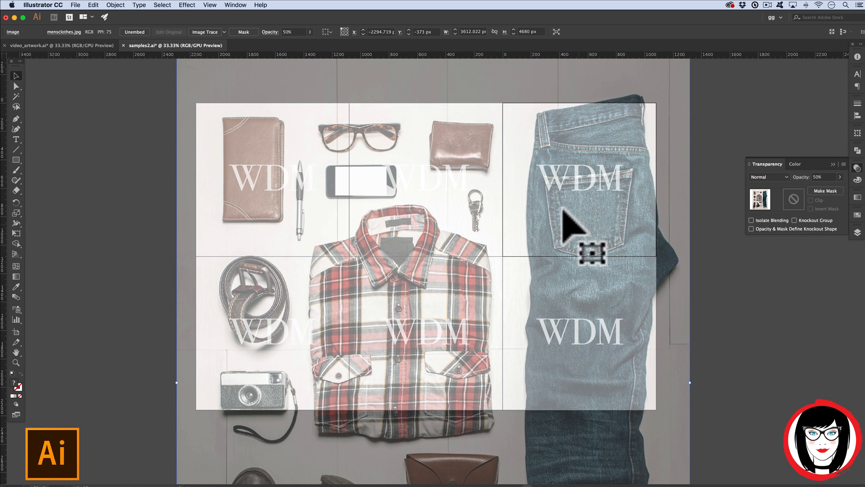
pyautogui.moveTo(677, 223)
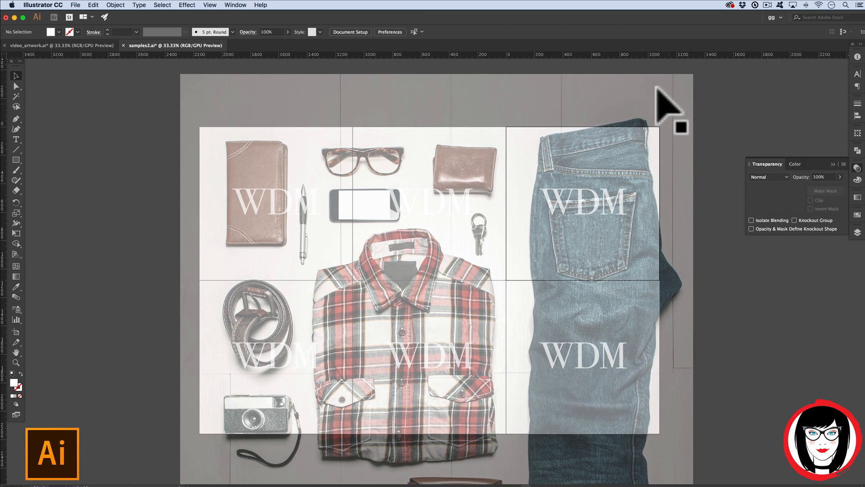
pyautogui.moveTo(142, 129)
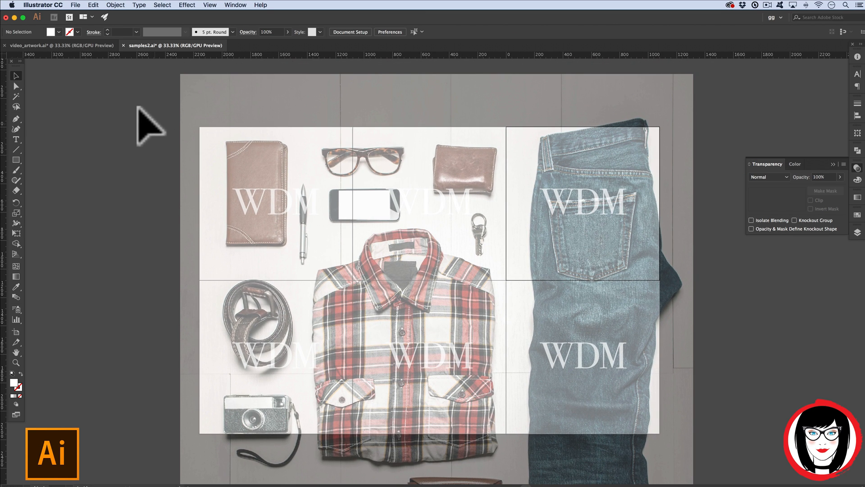
pyautogui.moveTo(619, 246)
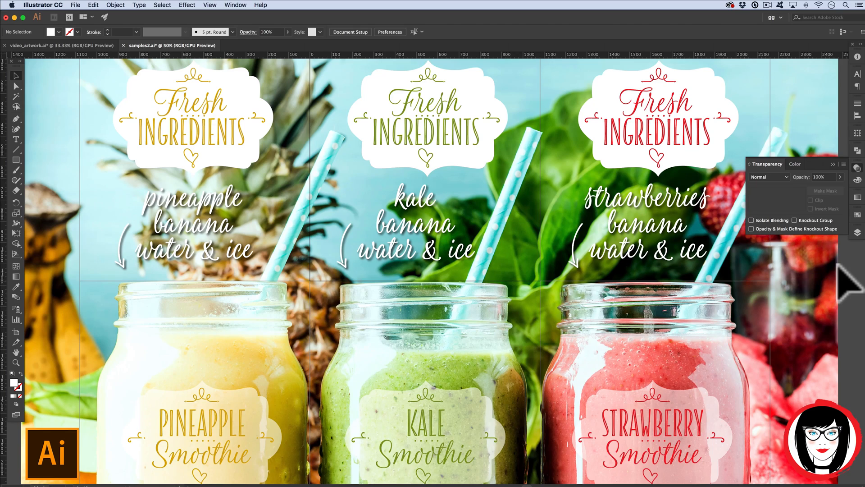
# Select the KALE Smoothie label on the green jar and lower its Opacity value.
pyautogui.click(432, 111)
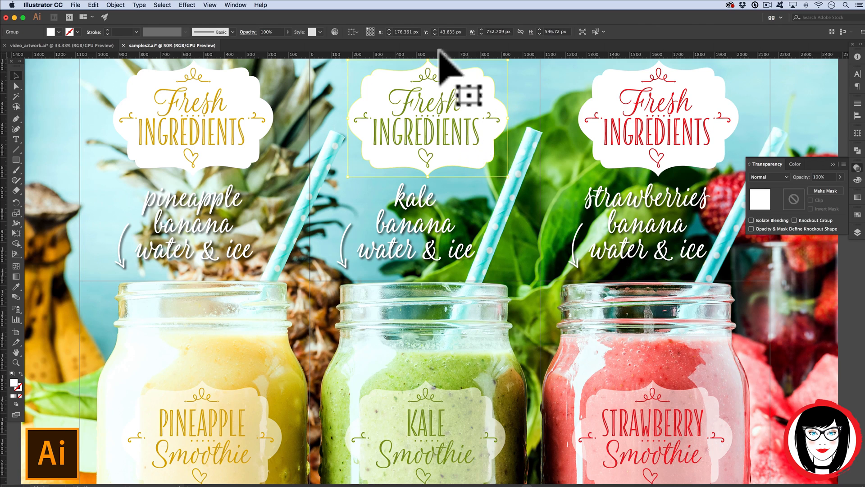
pyautogui.moveTo(491, 149)
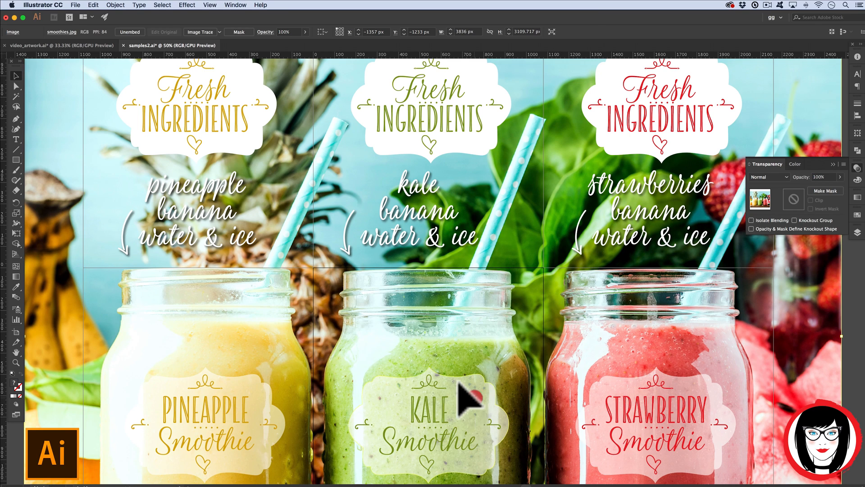
pyautogui.click(459, 401)
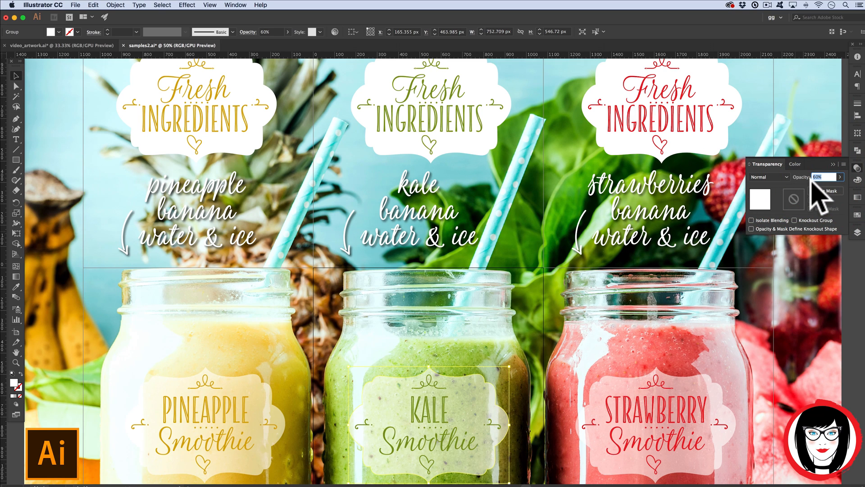
pyautogui.write('30')
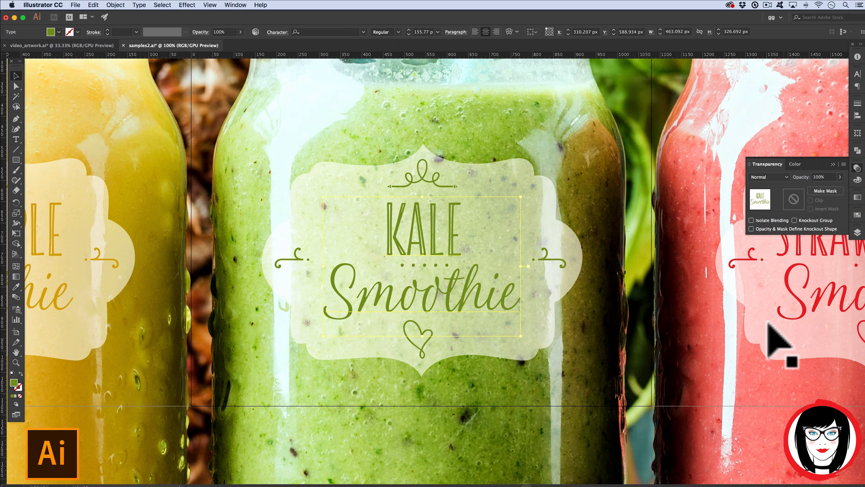
pyautogui.moveTo(444, 294)
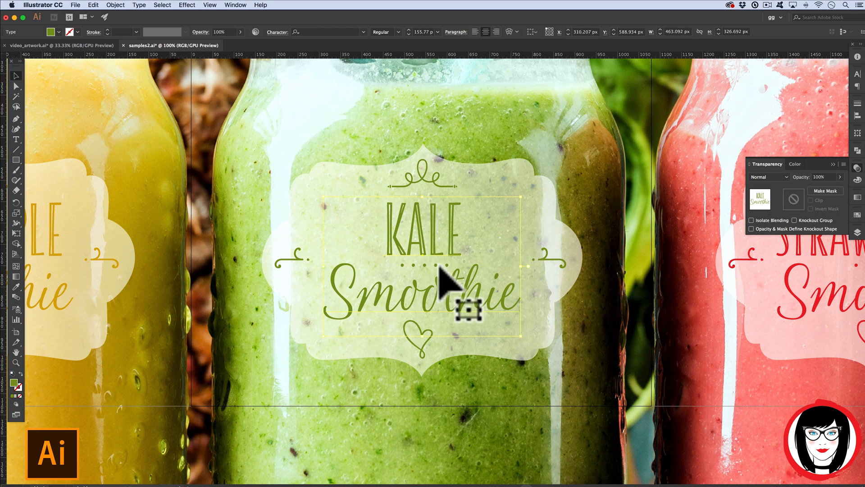
# Select the smoothies.jpg photo behind the labels and set its opacity to 50%.
pyautogui.click(823, 176)
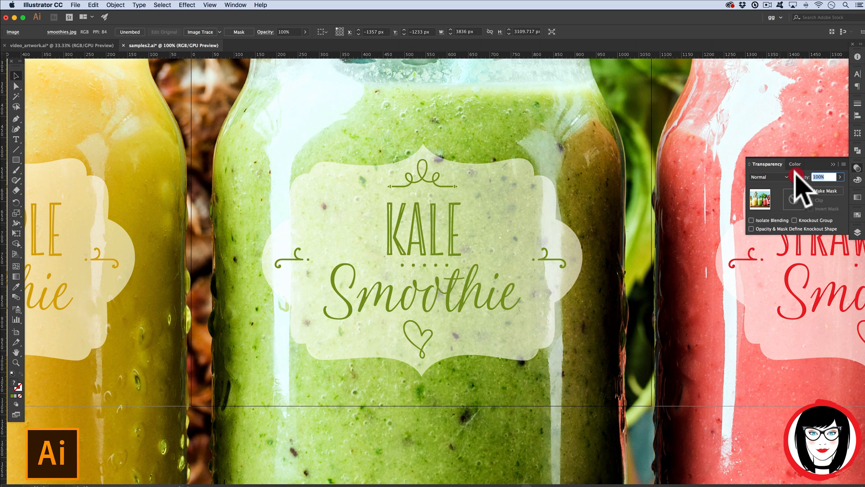
pyautogui.write('50')
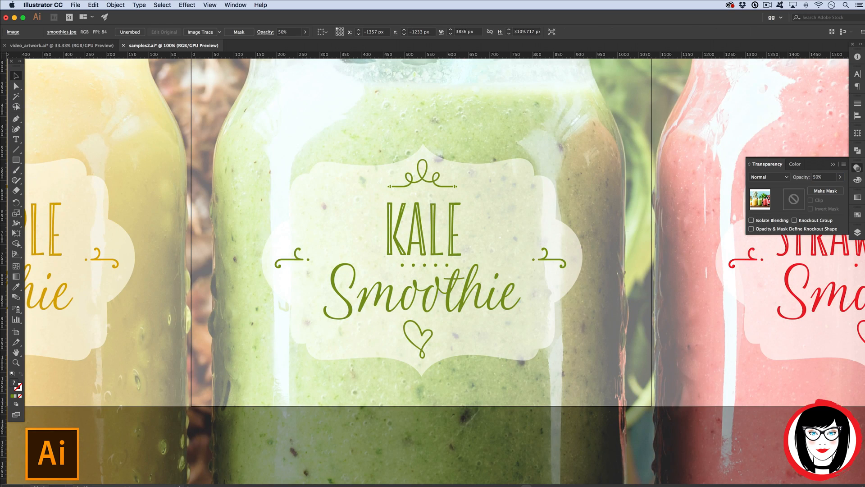